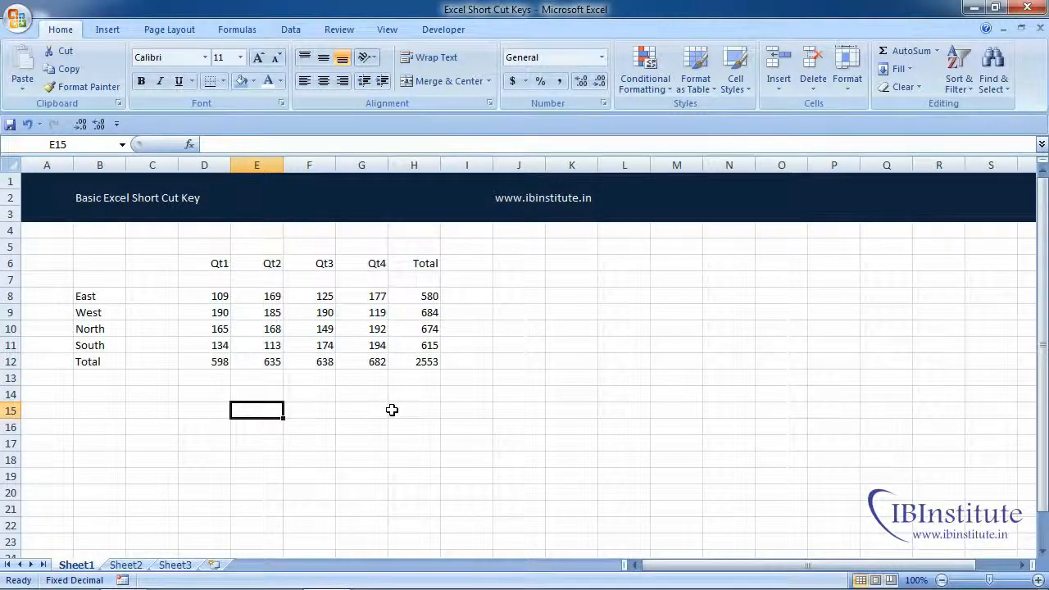
{"action": "mouse_move", "coordinate": [334, 351]}
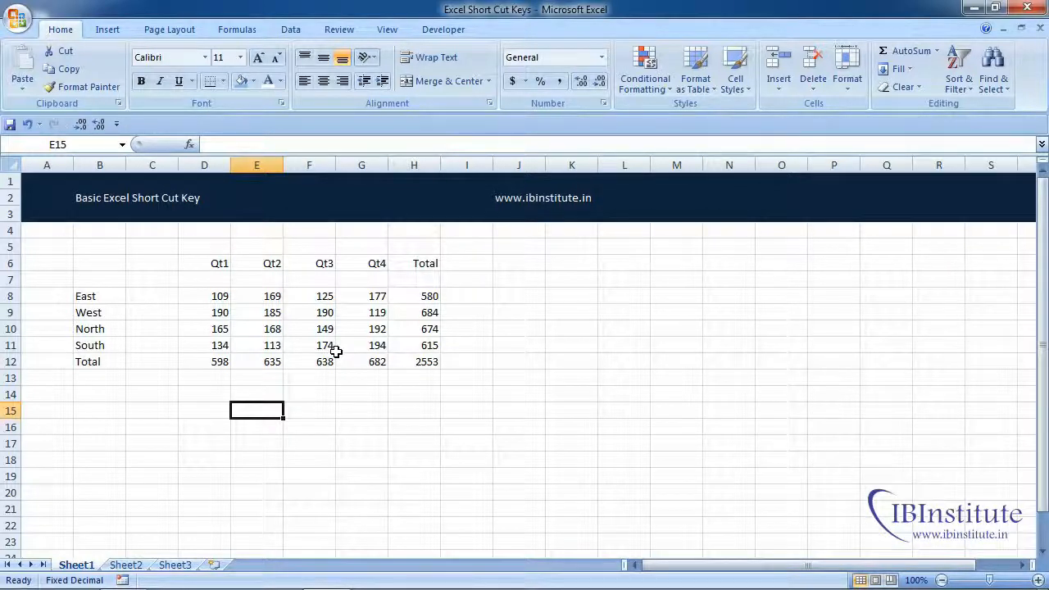
{"action": "mouse_move", "coordinate": [282, 249]}
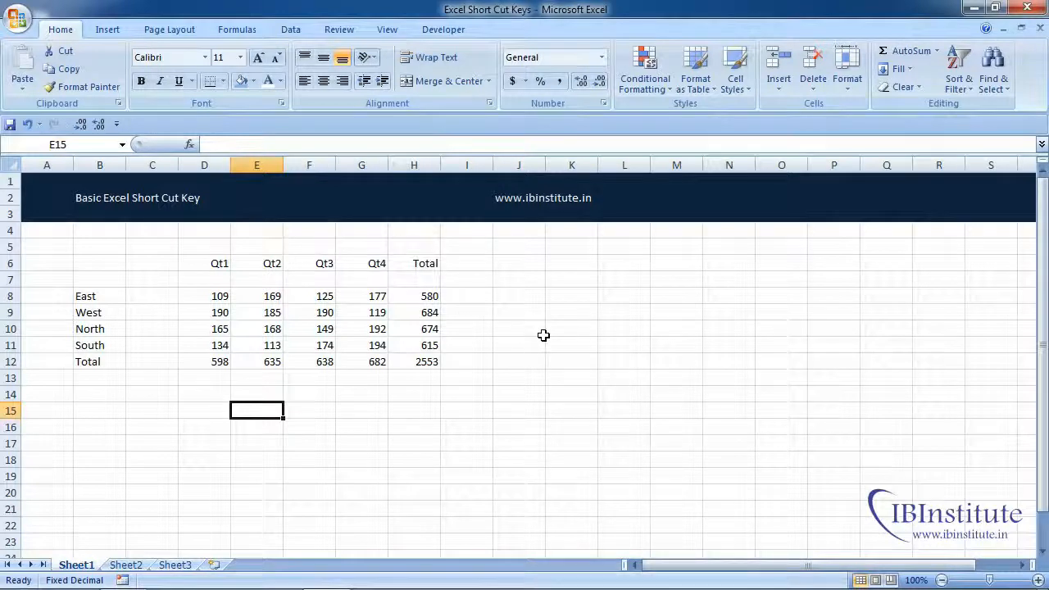
{"action": "mouse_move", "coordinate": [187, 111]}
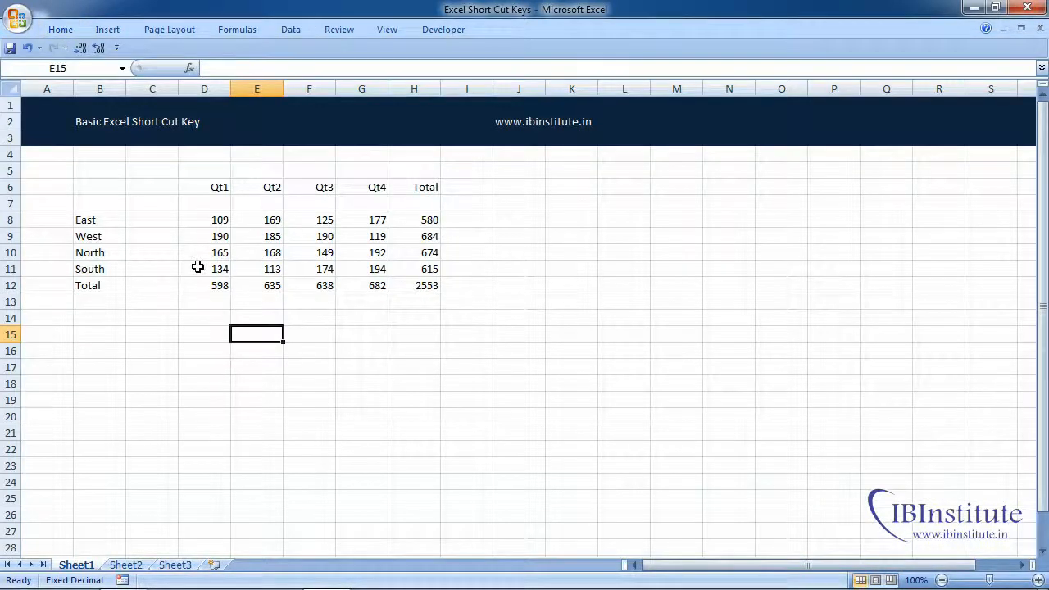
{"action": "mouse_move", "coordinate": [220, 252]}
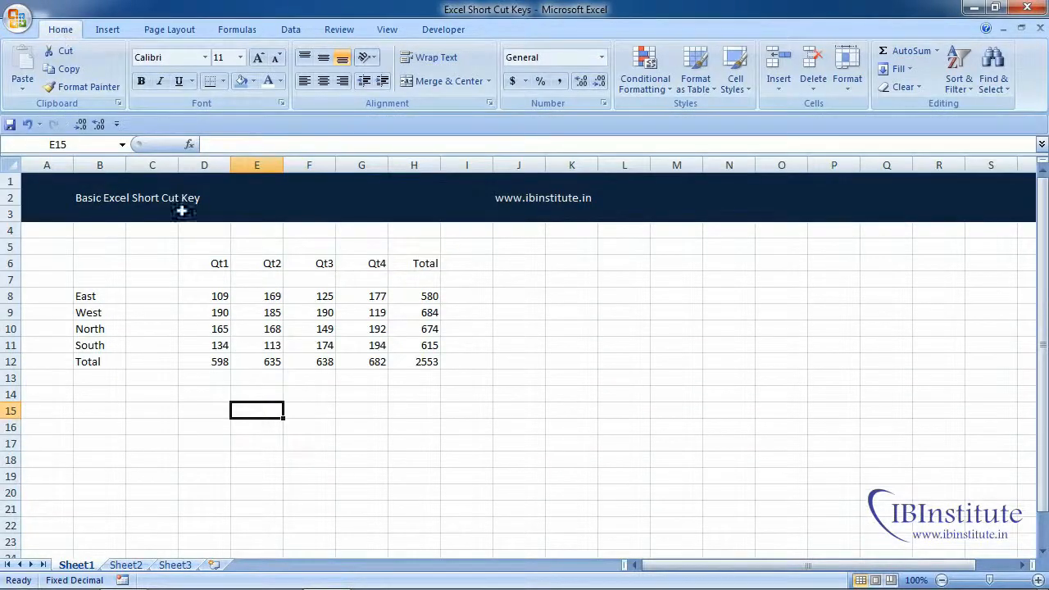
{"action": "mouse_move", "coordinate": [292, 339]}
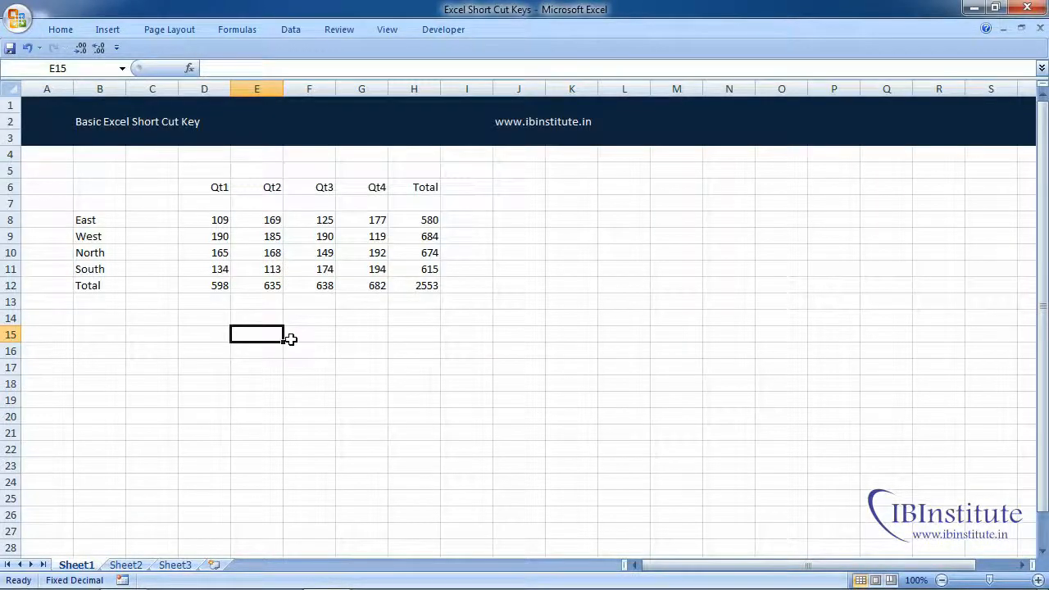
- Toggle ribbon minimization on and off, leaving the full ribbon displayed
{"action": "left_click", "coordinate": [59, 30]}
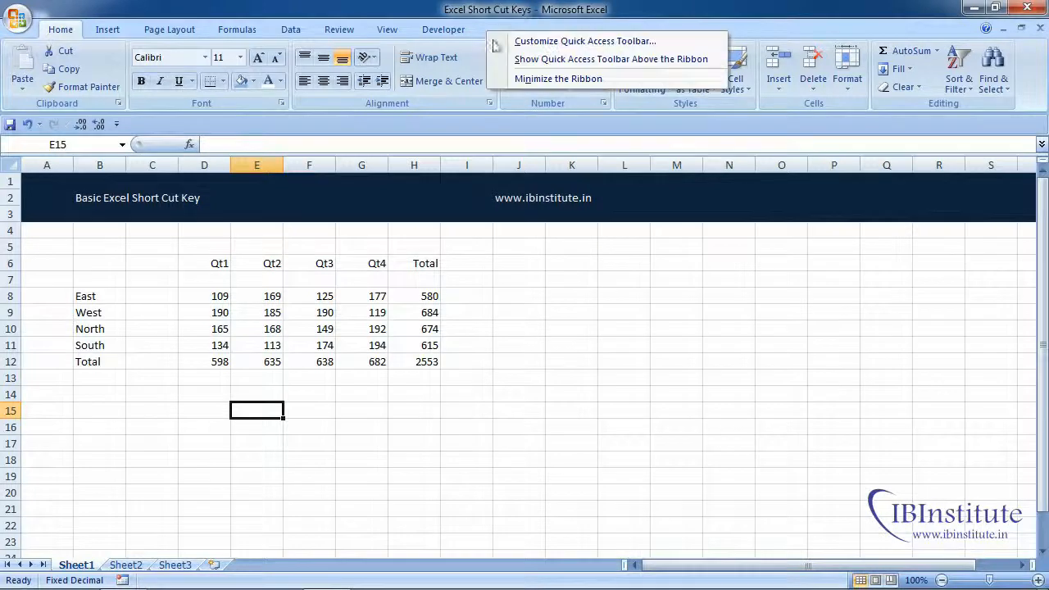
{"action": "mouse_move", "coordinate": [557, 79]}
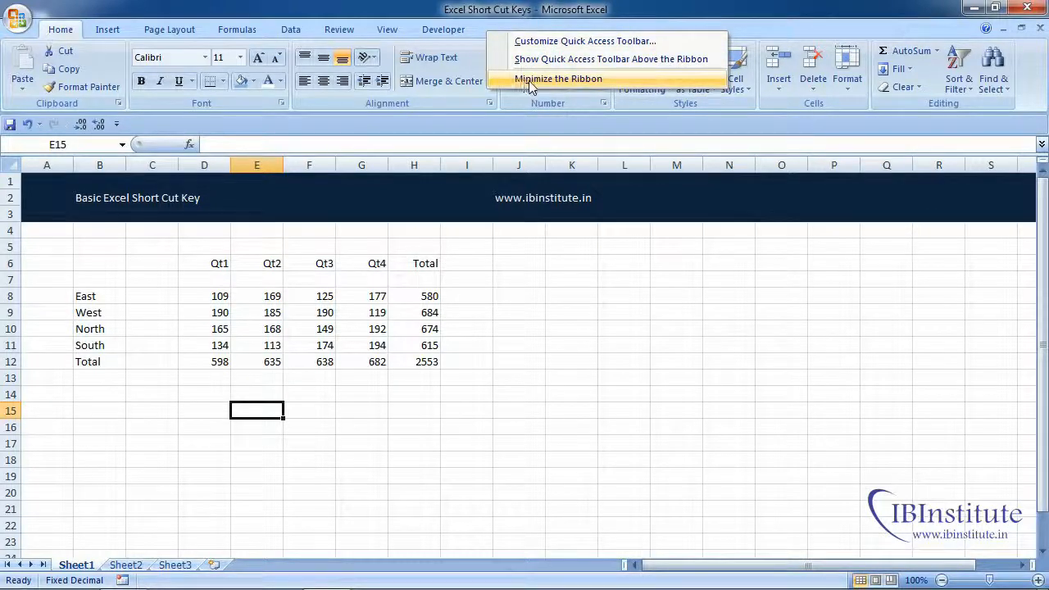
{"action": "left_click", "coordinate": [557, 79]}
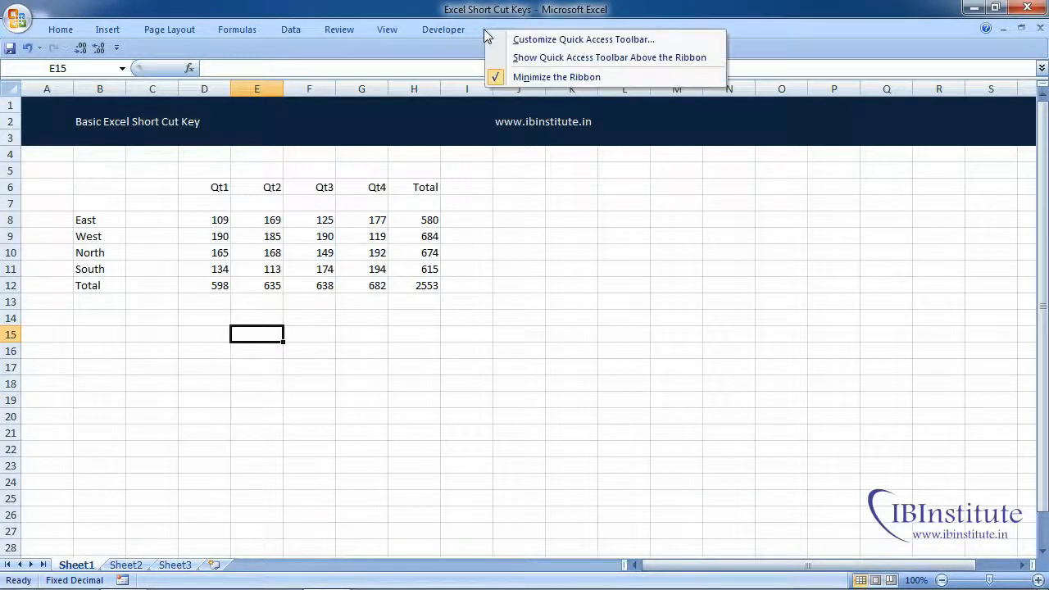
{"action": "mouse_move", "coordinate": [557, 77]}
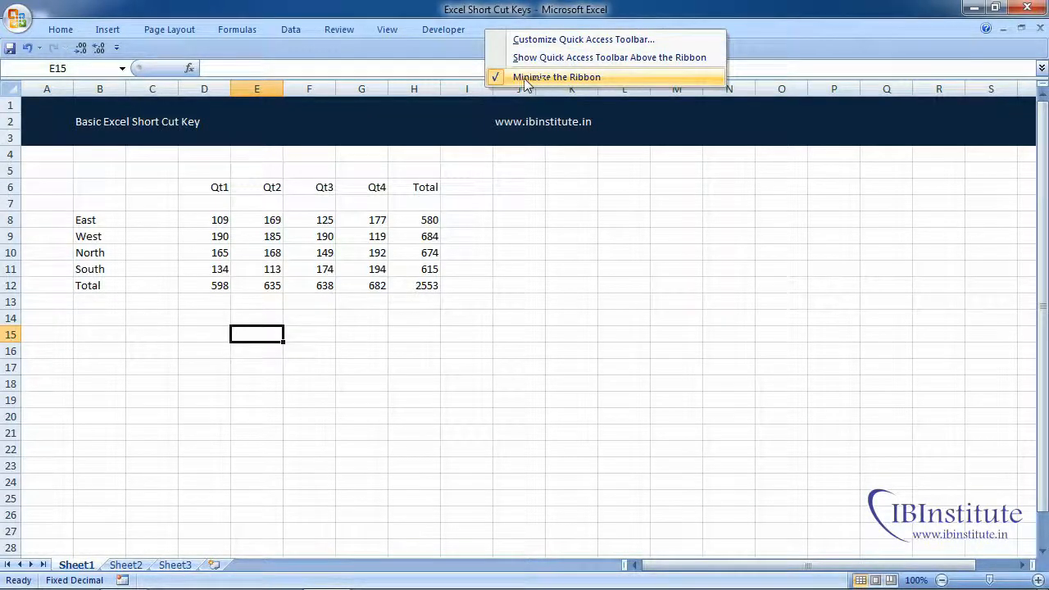
{"action": "left_click", "coordinate": [555, 77]}
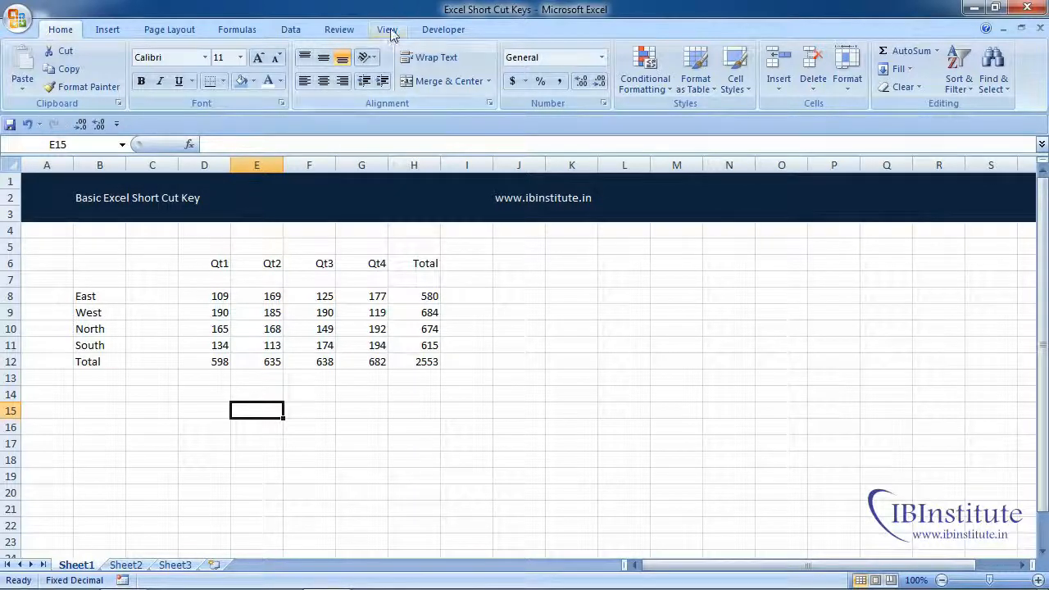
- Switch the workbook to Full Screen view and select cell F16
{"action": "left_click", "coordinate": [386, 29]}
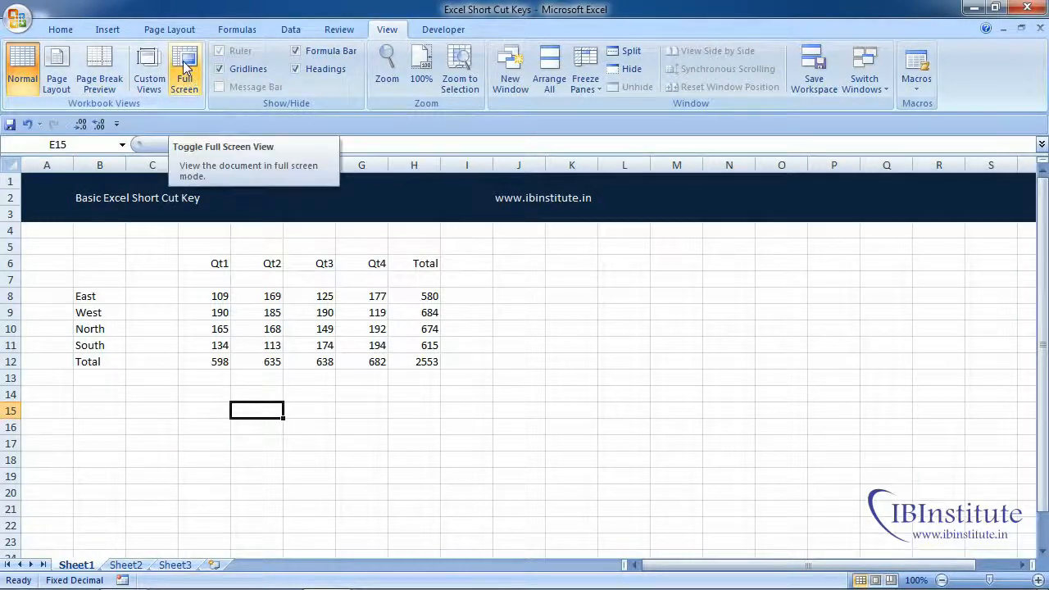
{"action": "left_click", "coordinate": [184, 69]}
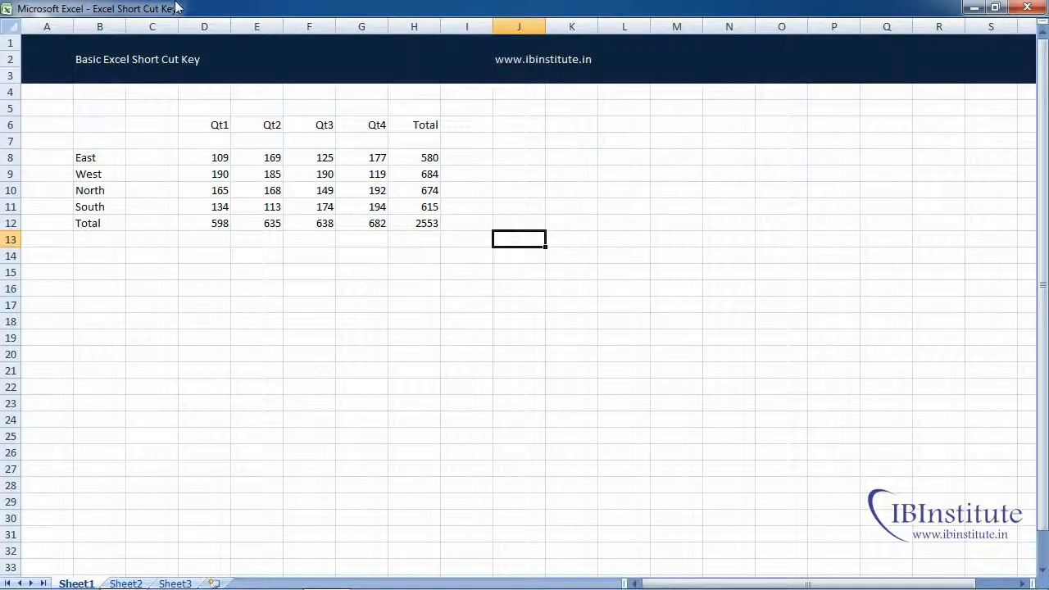
{"action": "mouse_move", "coordinate": [308, 295]}
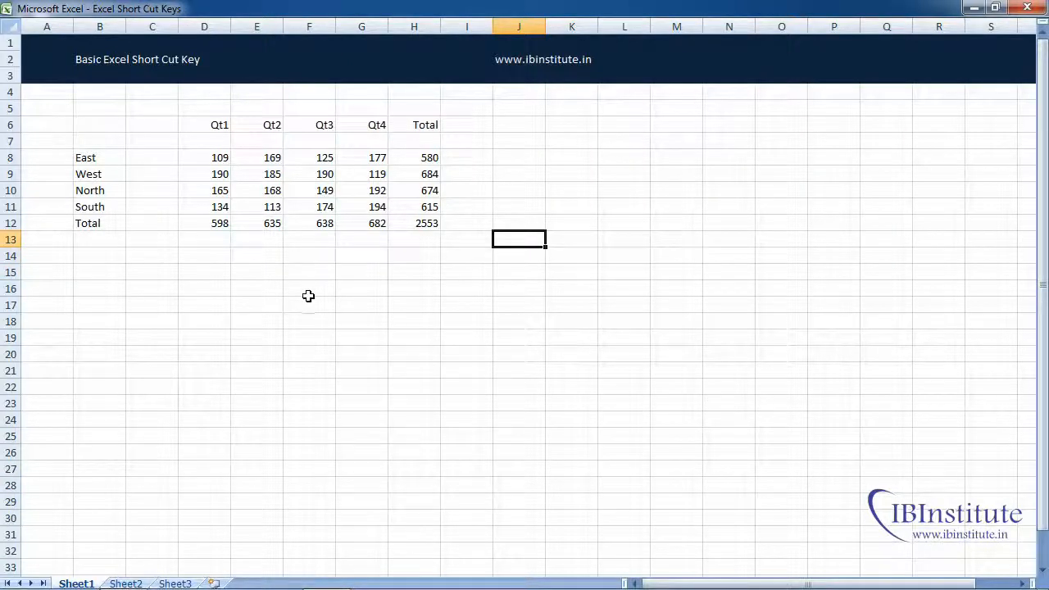
{"action": "left_click", "coordinate": [308, 288]}
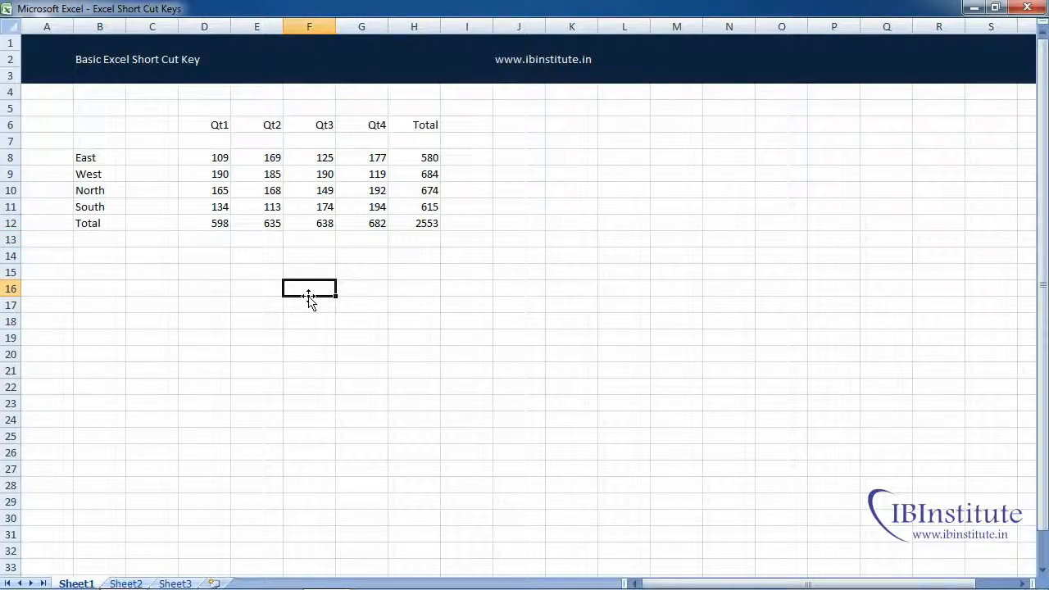